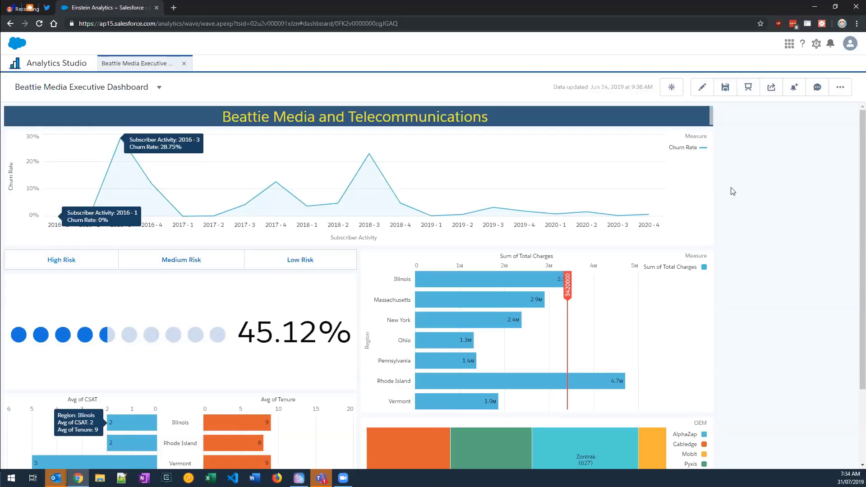
pyautogui.moveTo(716, 186)
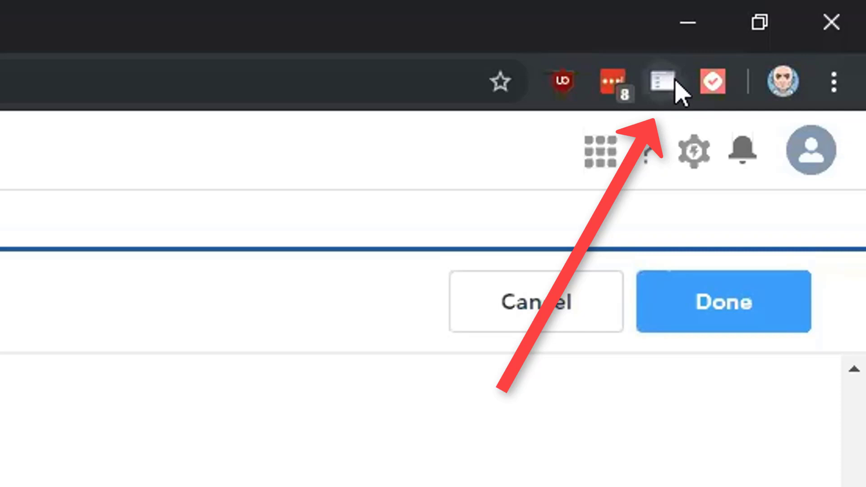
pyautogui.moveTo(705, 119)
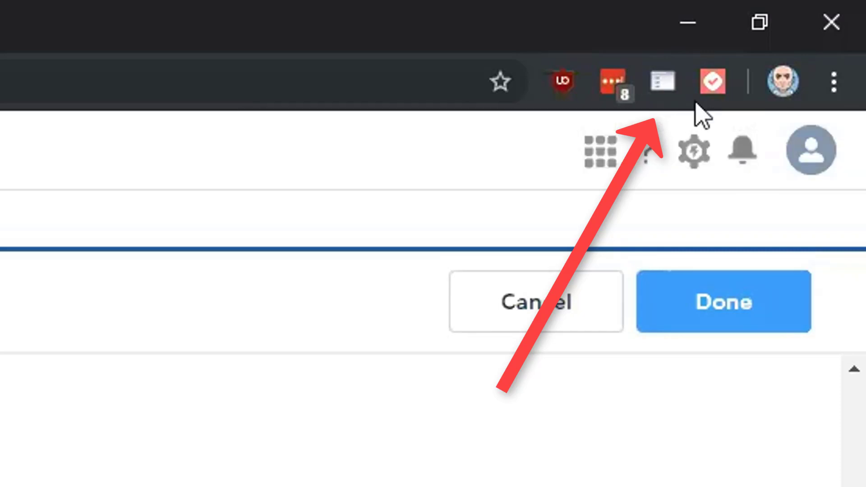
pyautogui.moveTo(667, 80)
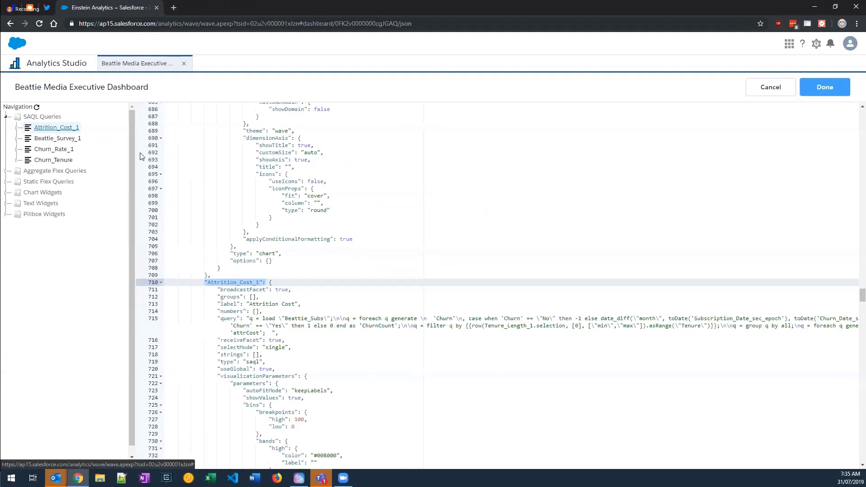
pyautogui.click(55, 127)
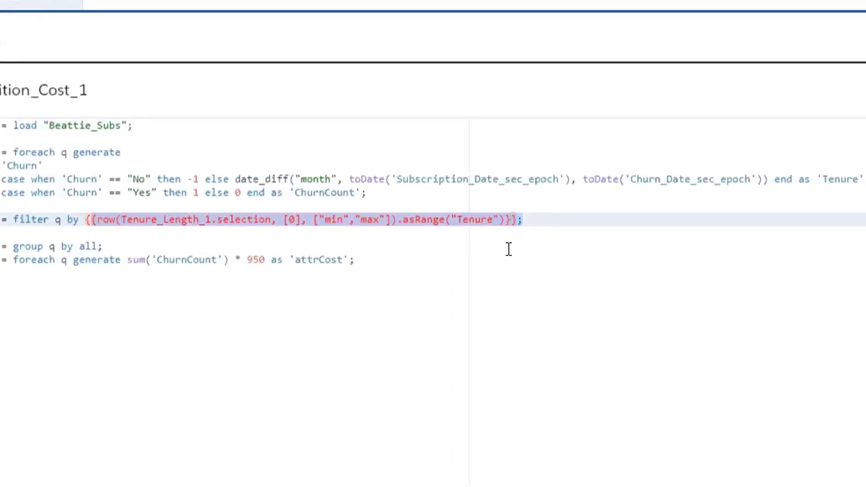
pyautogui.moveTo(406, 227)
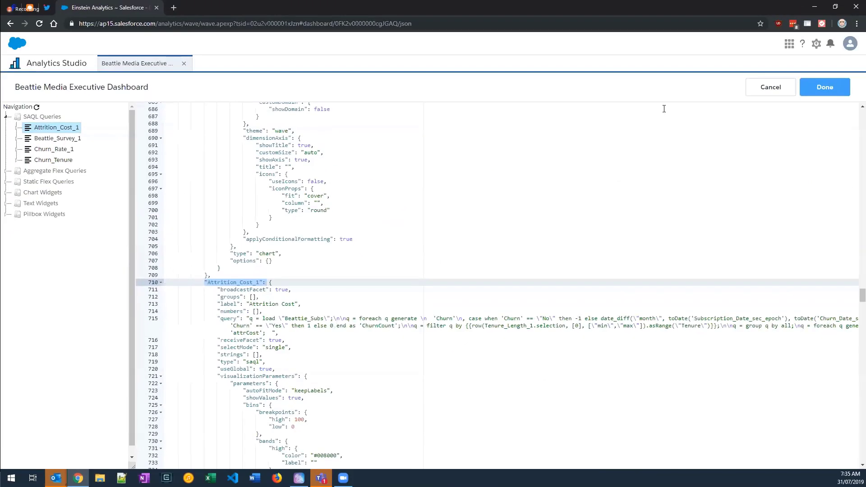
# - Expand the Attrition_Cost_1 query and jump to its chart_3 widget definition in the JSON
pyautogui.click(16, 127)
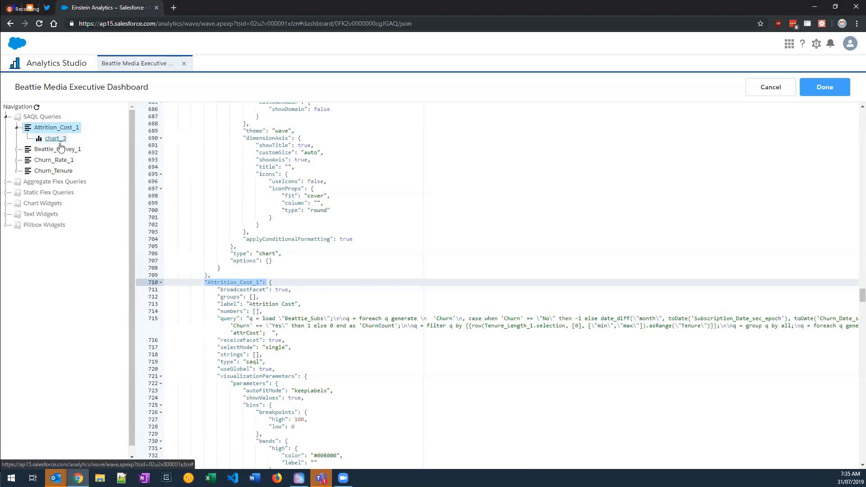
pyautogui.click(56, 138)
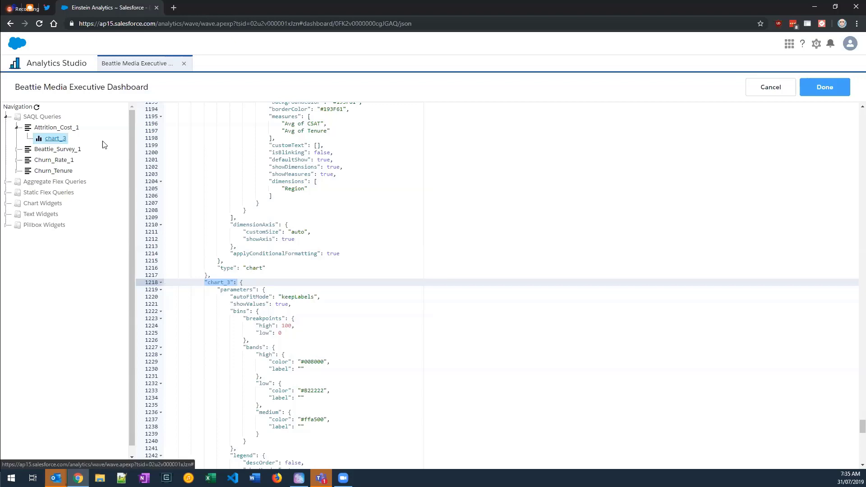
pyautogui.moveTo(47, 192)
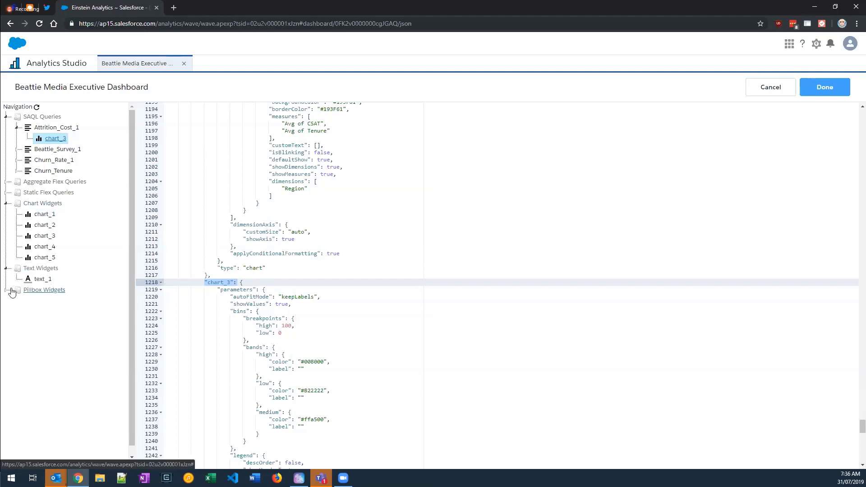
# - Show the pillbox_1 widget definition and expand the Static Flex Queries group
pyautogui.click(13, 290)
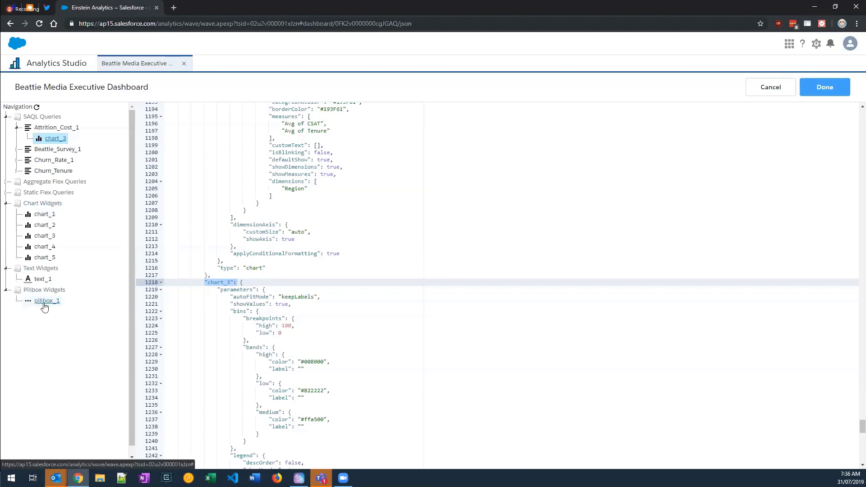
pyautogui.click(47, 301)
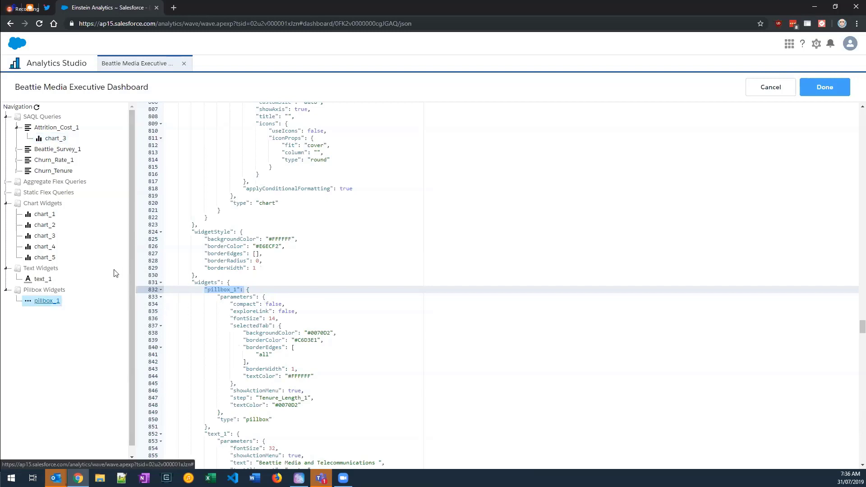
pyautogui.moveTo(95, 170)
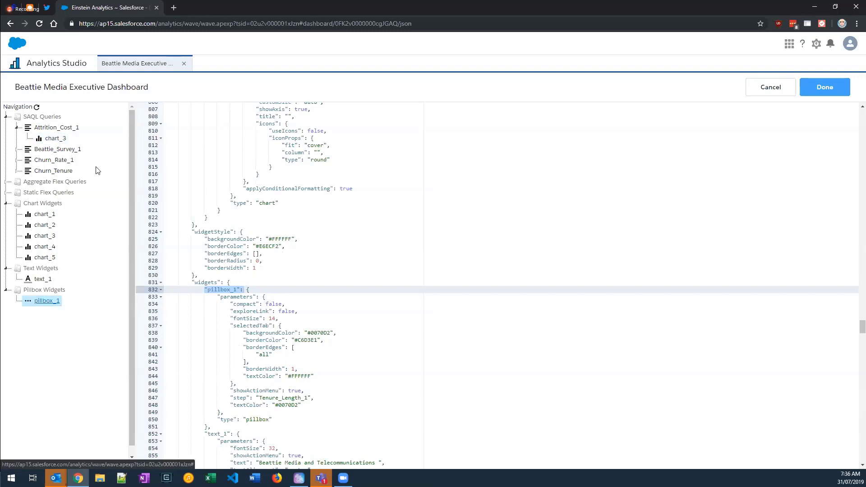
pyautogui.moveTo(78, 182)
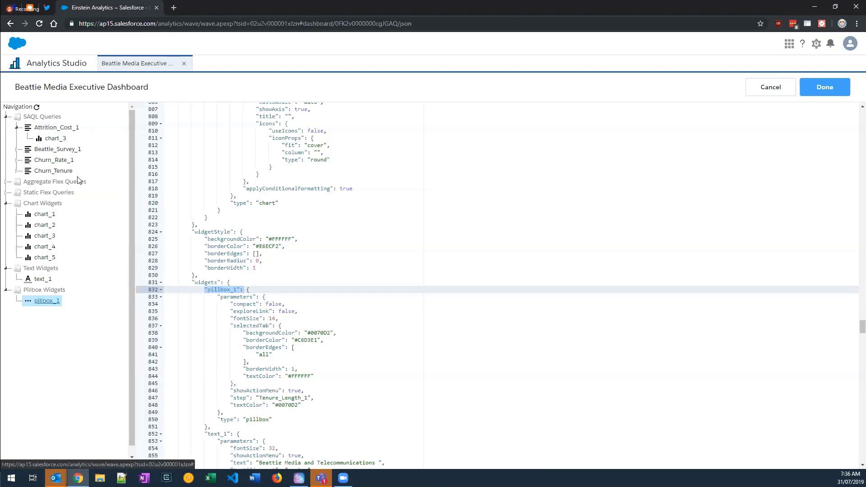
pyautogui.click(9, 193)
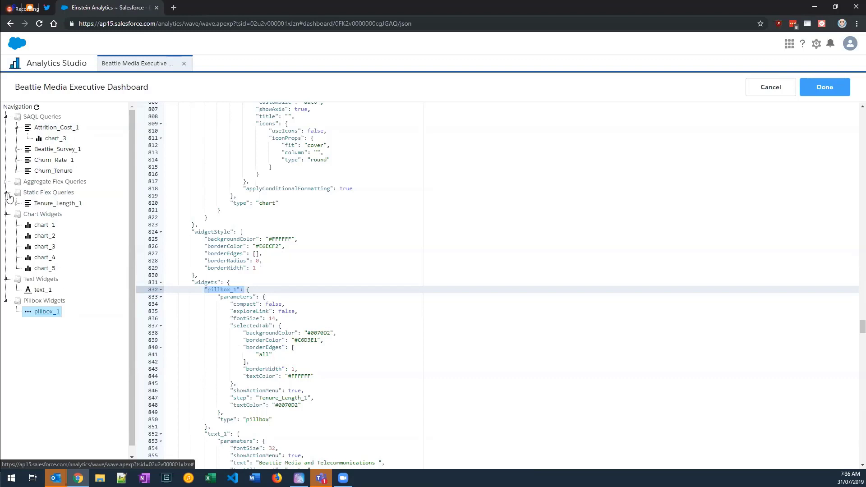
pyautogui.moveTo(58, 203)
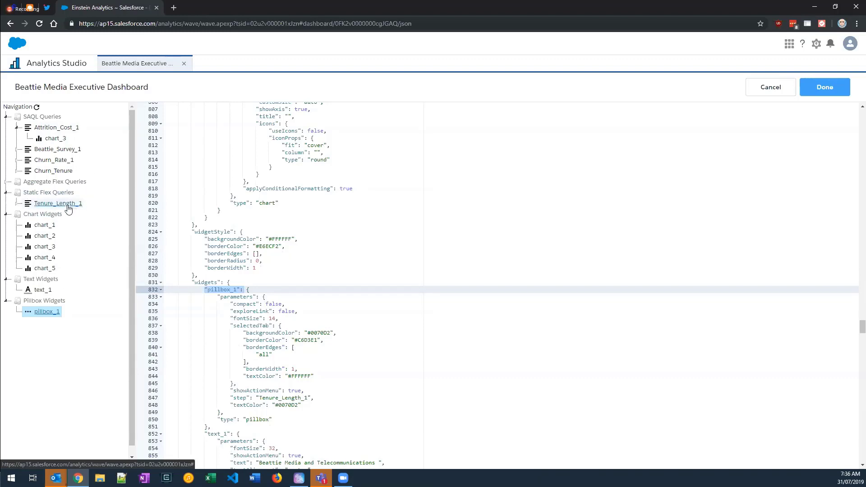
# - Review Tenure_Length_1 as a table, toggle the min column type, and return to the JSON
pyautogui.click(58, 203)
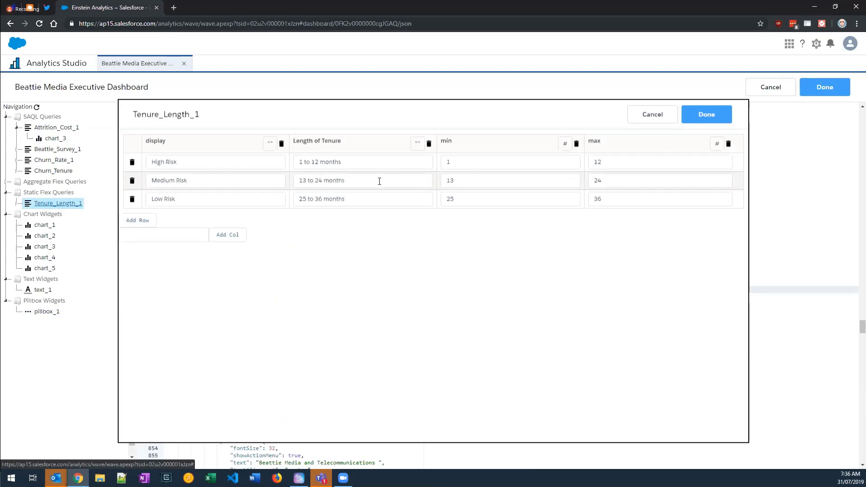
pyautogui.moveTo(477, 144)
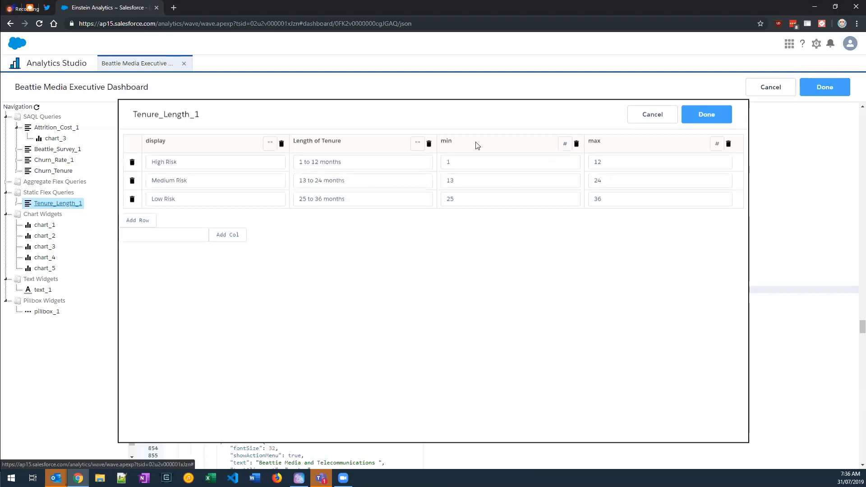
pyautogui.click(510, 162)
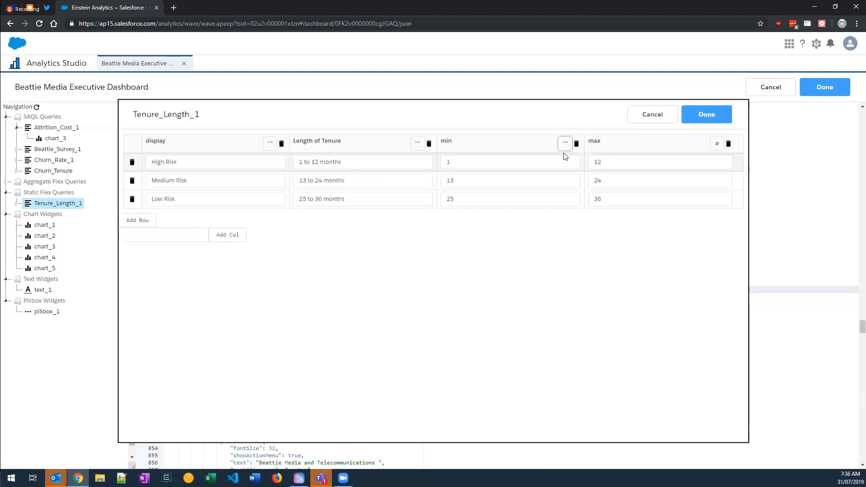
pyautogui.moveTo(565, 143)
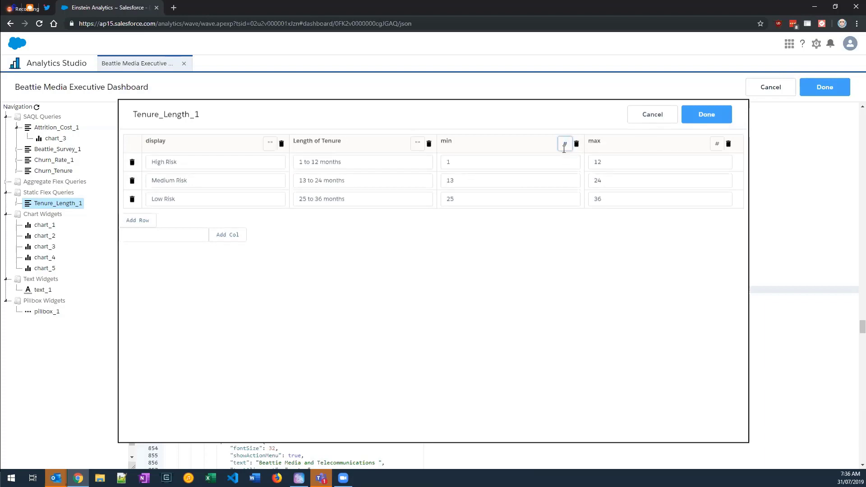
pyautogui.write('x')
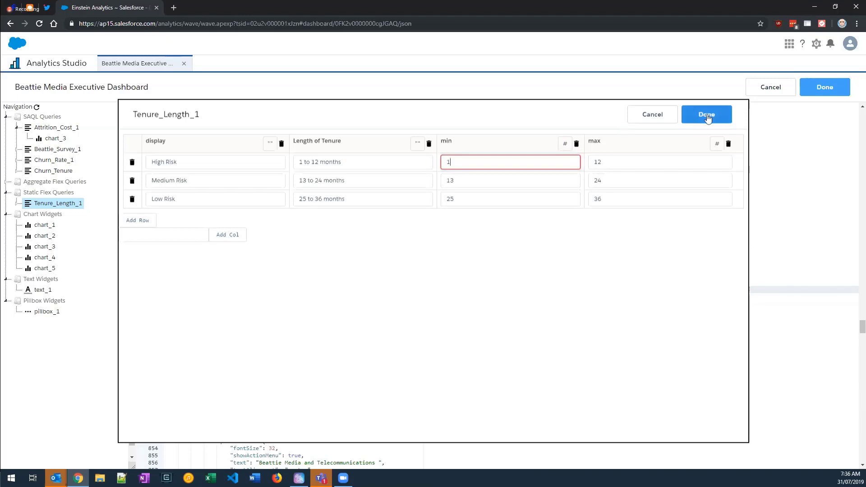
pyautogui.click(706, 115)
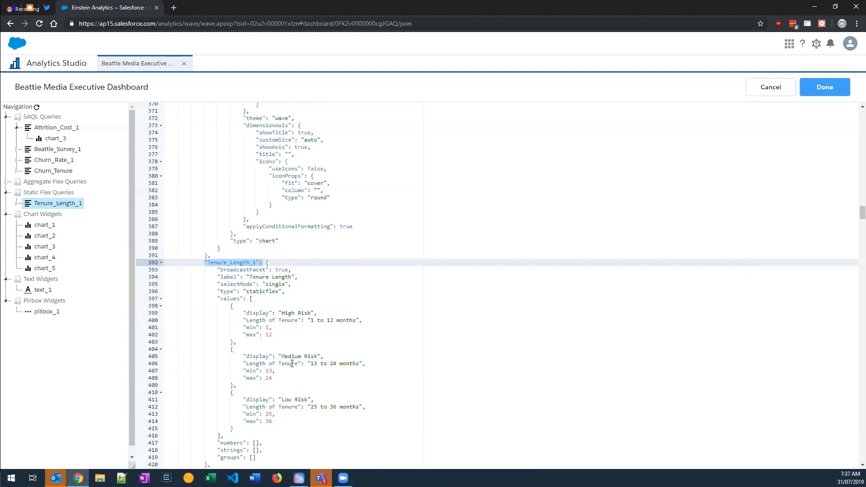
pyautogui.moveTo(265, 328)
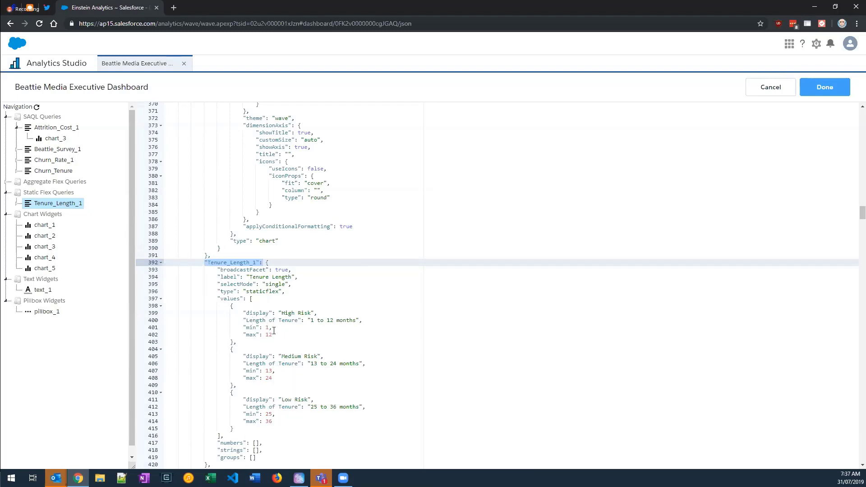
pyautogui.moveTo(408, 286)
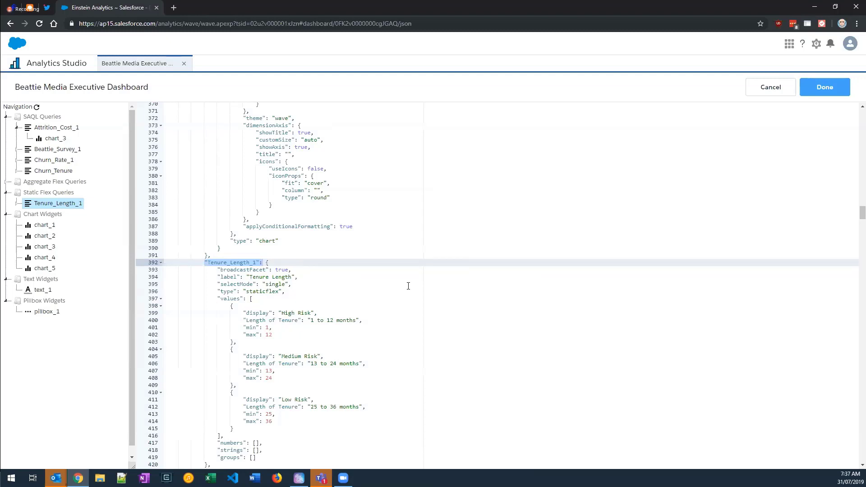
pyautogui.moveTo(453, 277)
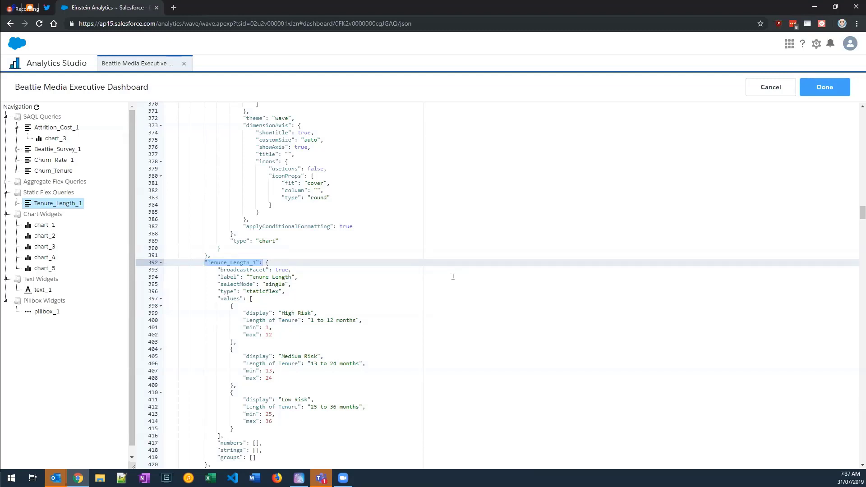
pyautogui.moveTo(81, 208)
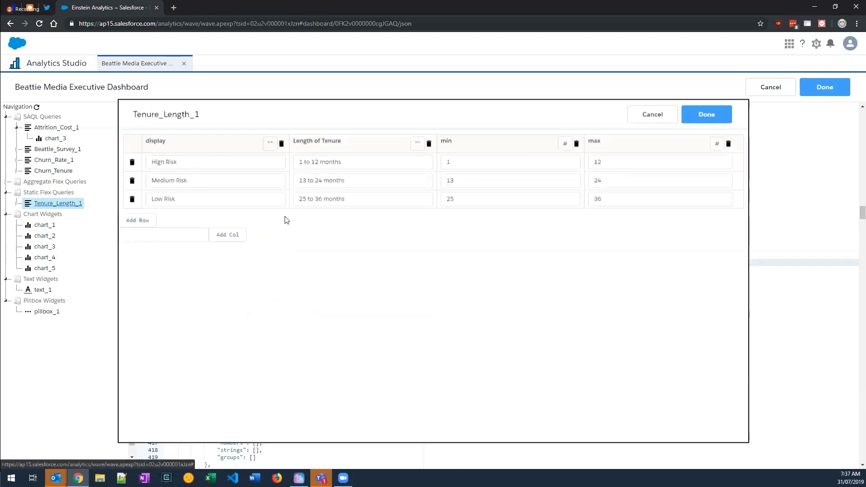
# - Add a No Risk row and an object-typed Measure2 column to the Tenure_Length_1 table
pyautogui.click(137, 220)
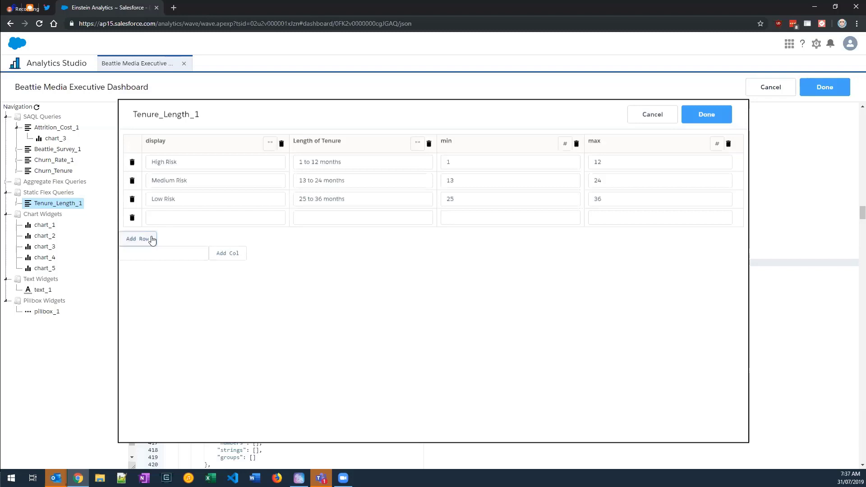
pyautogui.write('No')
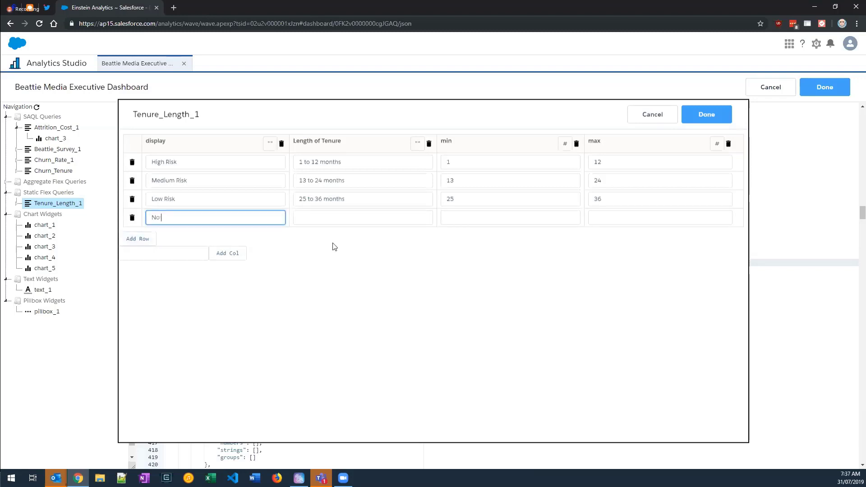
pyautogui.write('Risk')
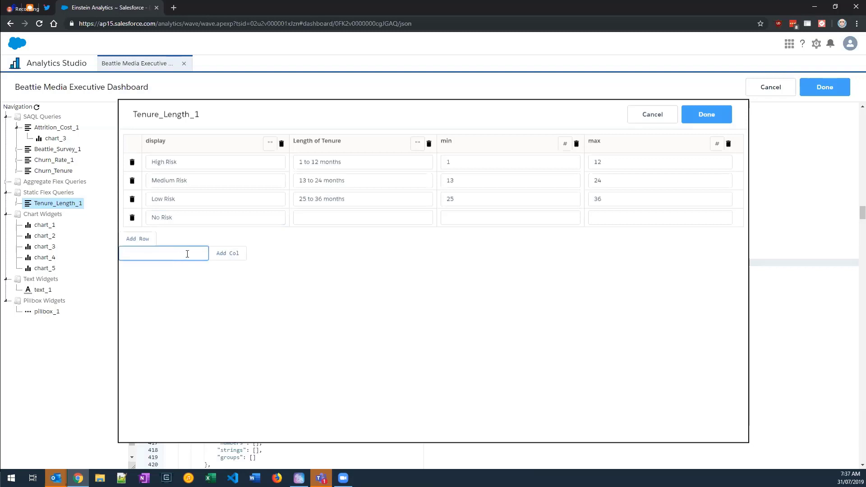
pyautogui.write('Measure2')
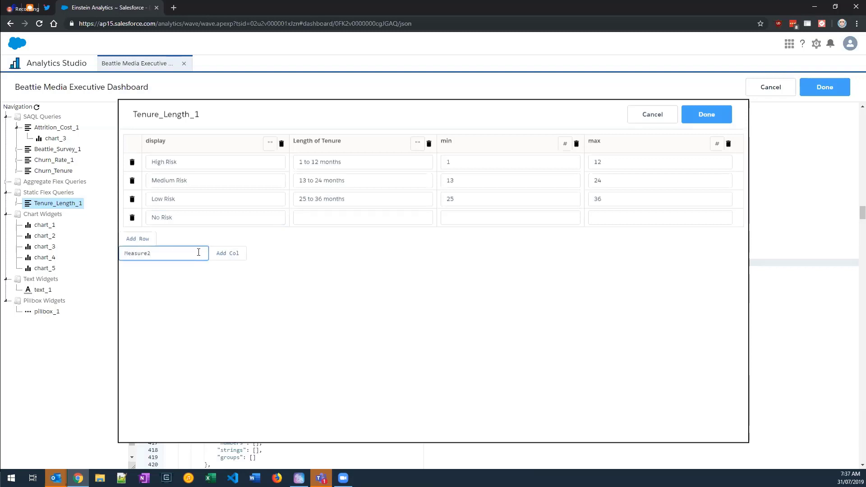
pyautogui.click(228, 253)
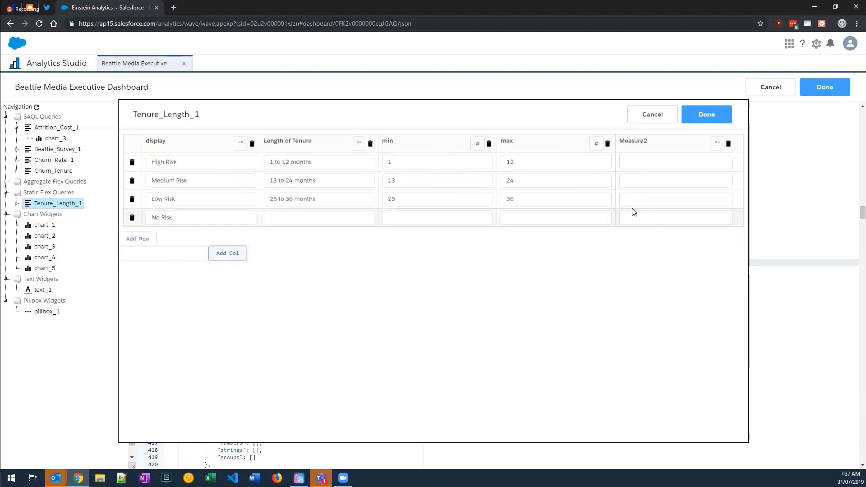
pyautogui.click(675, 162)
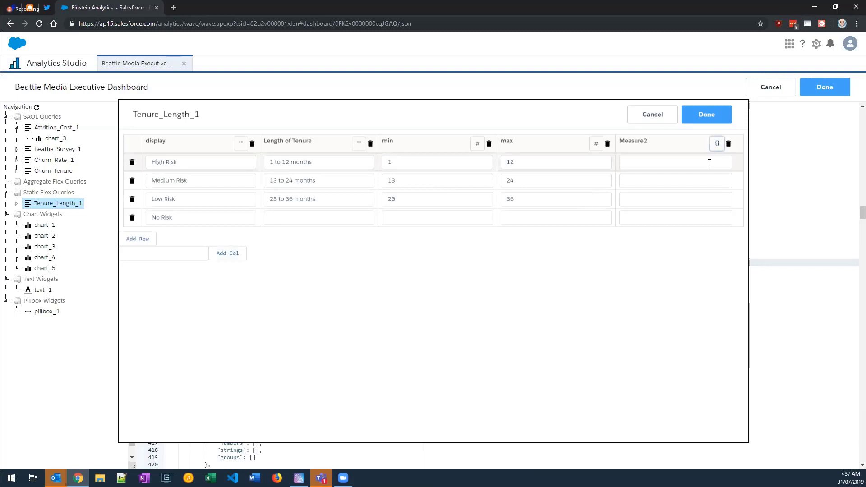
# - Fill Measure2 with ["one","two"] for Low Risk and {} for High, Medium and No Risk
pyautogui.click(676, 163)
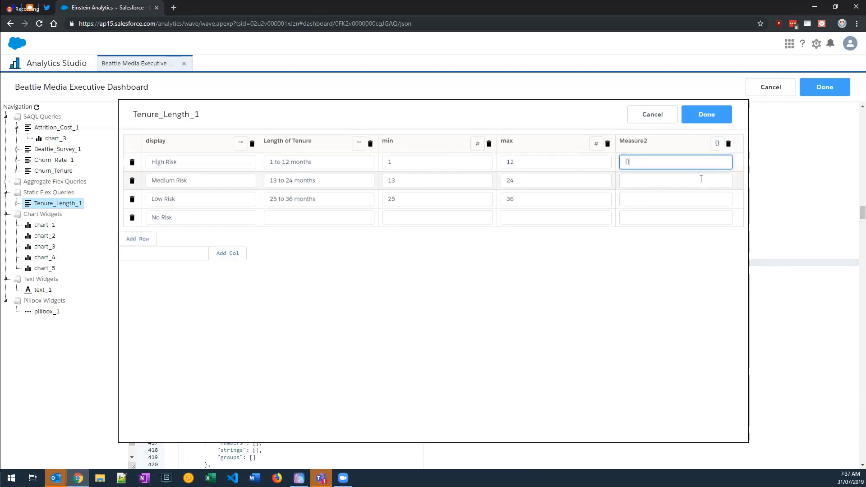
pyautogui.click(676, 180)
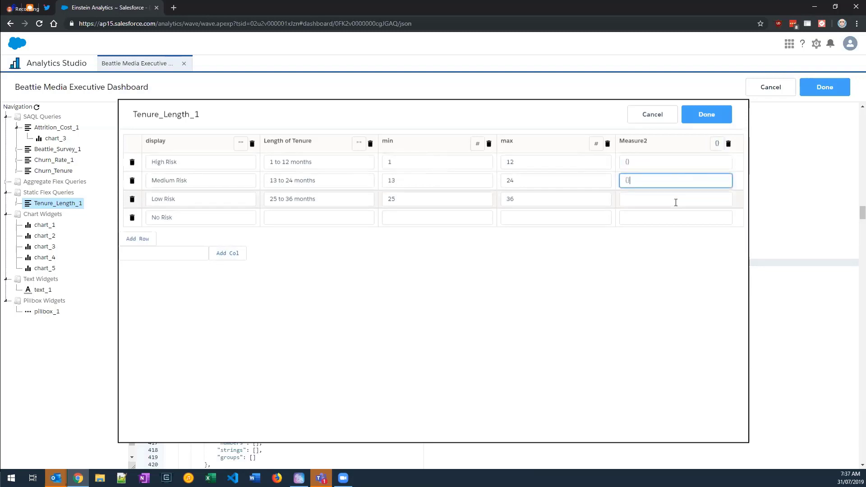
pyautogui.click(675, 199)
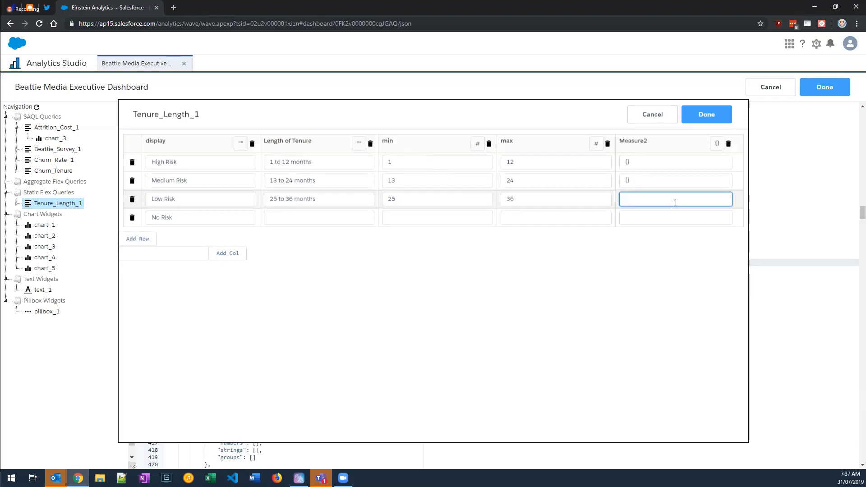
pyautogui.write('["one"]')
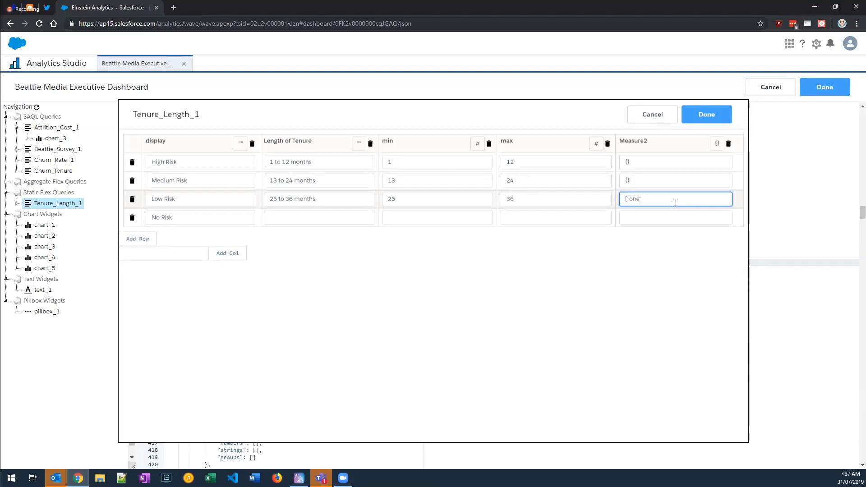
pyautogui.write('":t')
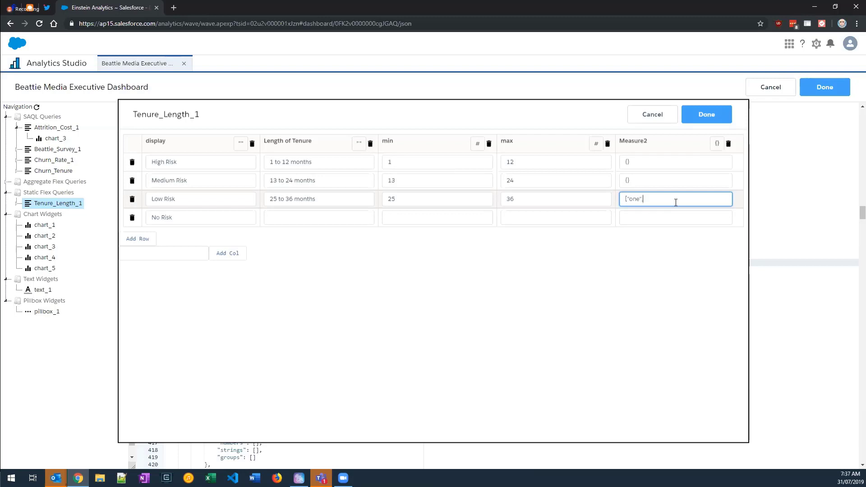
pyautogui.write(',"two"]')
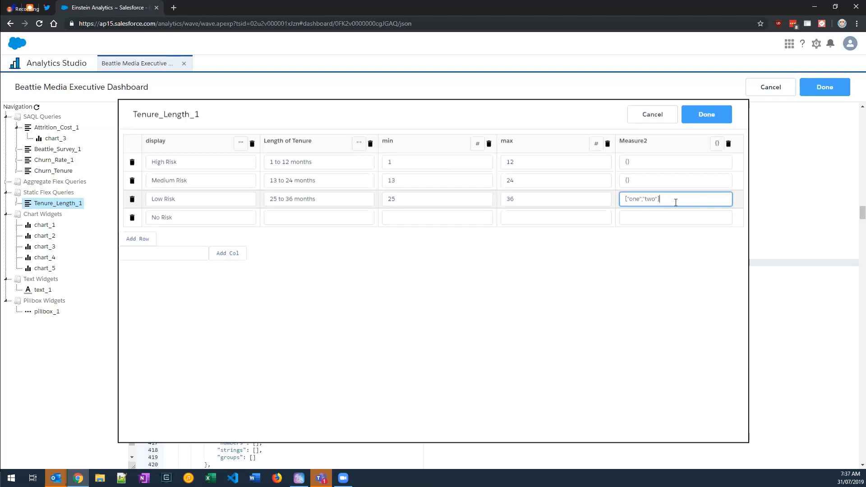
pyautogui.click(676, 218)
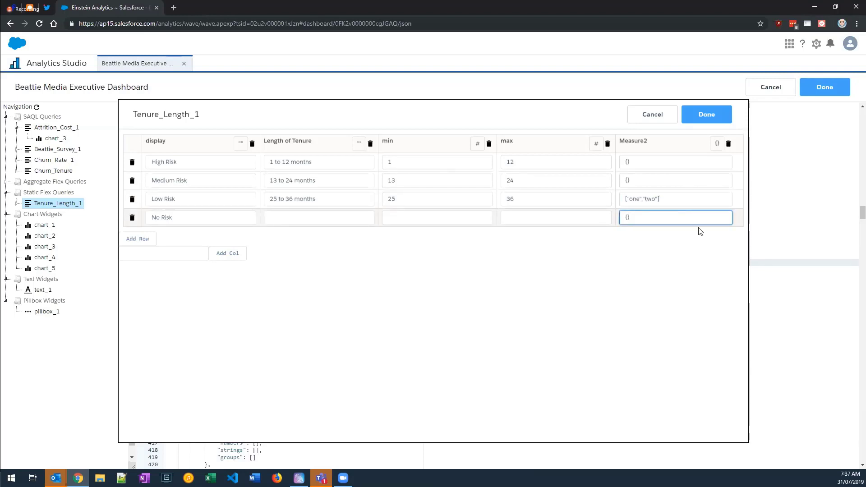
pyautogui.moveTo(717, 241)
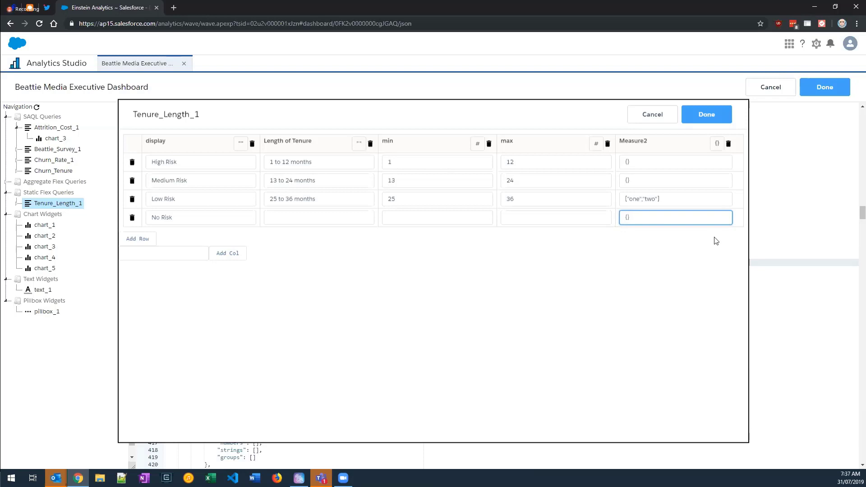
pyautogui.moveTo(720, 238)
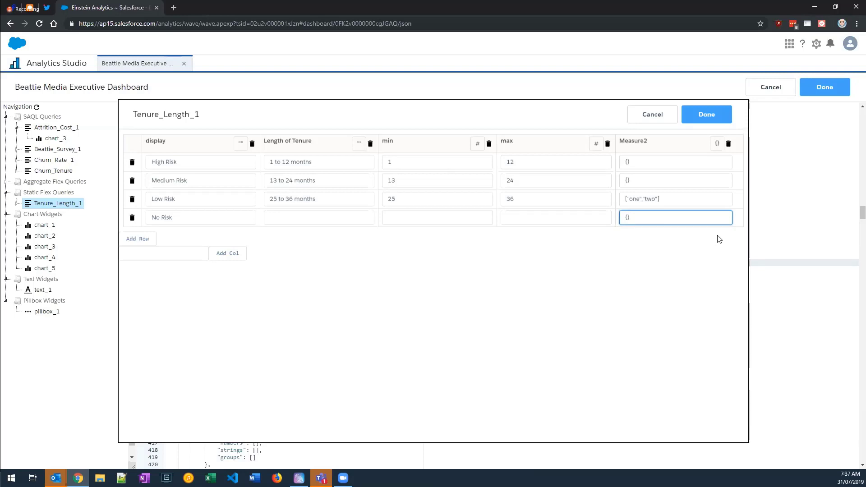
pyautogui.moveTo(726, 233)
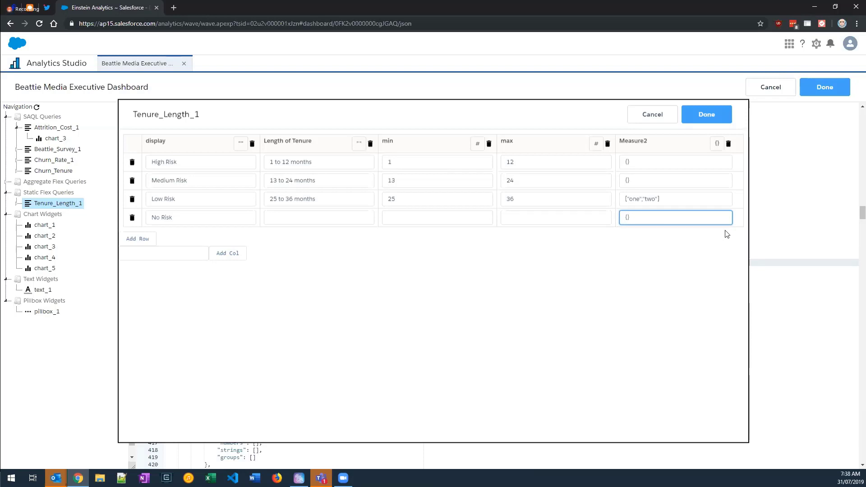
# - Set the No Risk row's max to 72 and its Length of Tenure value starting with 1
pyautogui.click(556, 217)
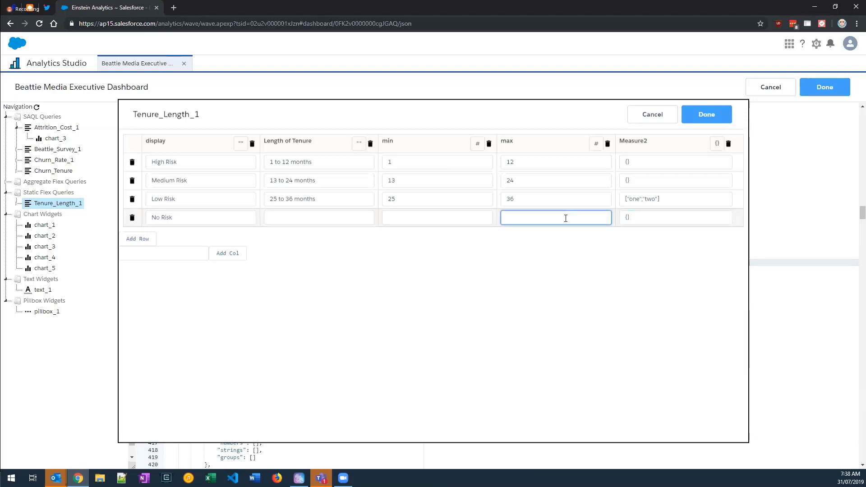
pyautogui.write('72')
pyautogui.click(438, 218)
pyautogui.write('1')
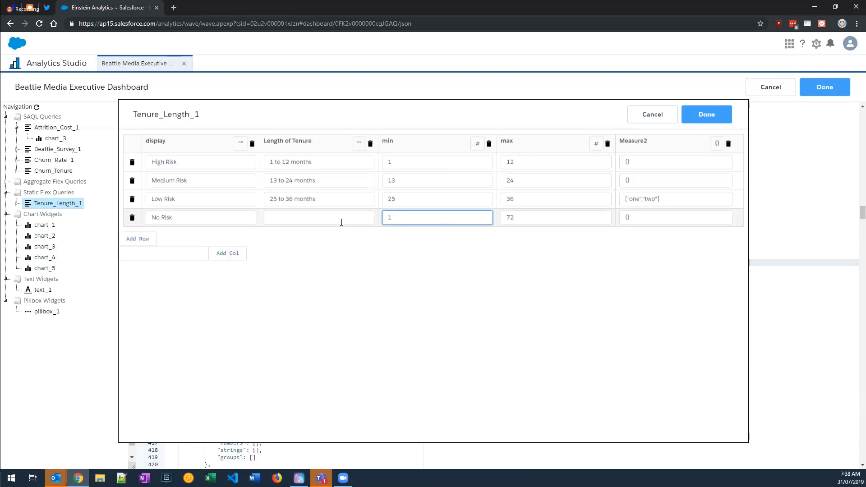
pyautogui.click(319, 217)
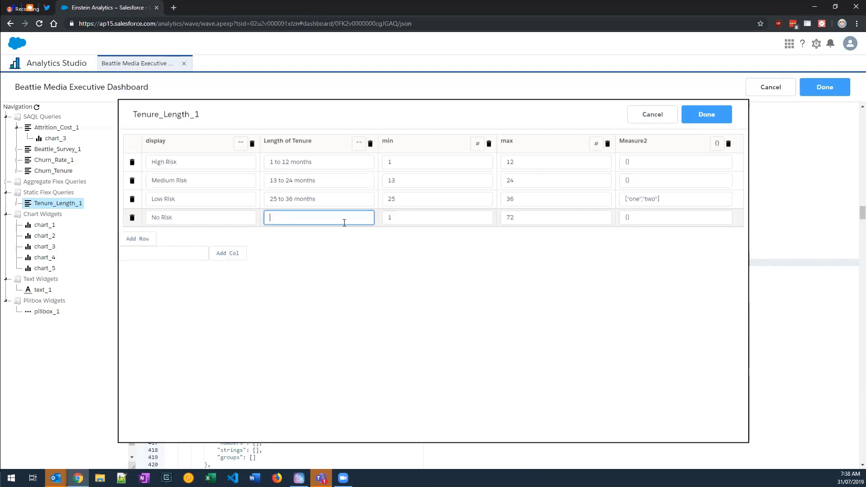
pyautogui.write('1')
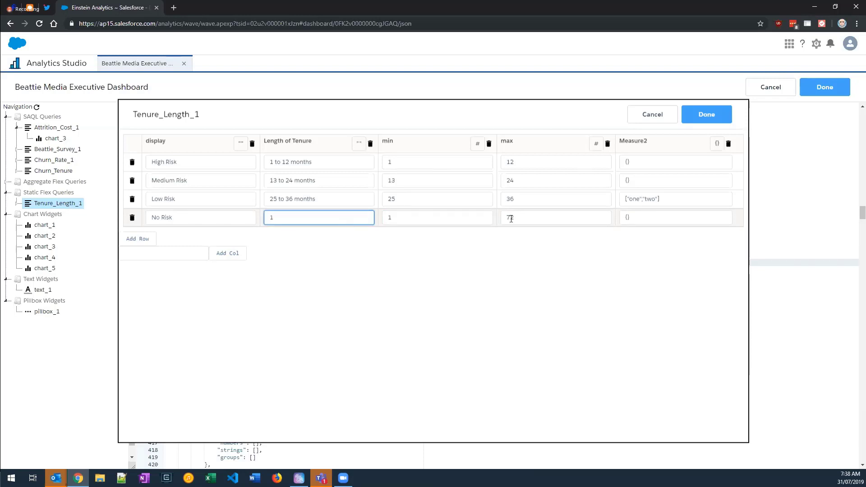
pyautogui.write('2')
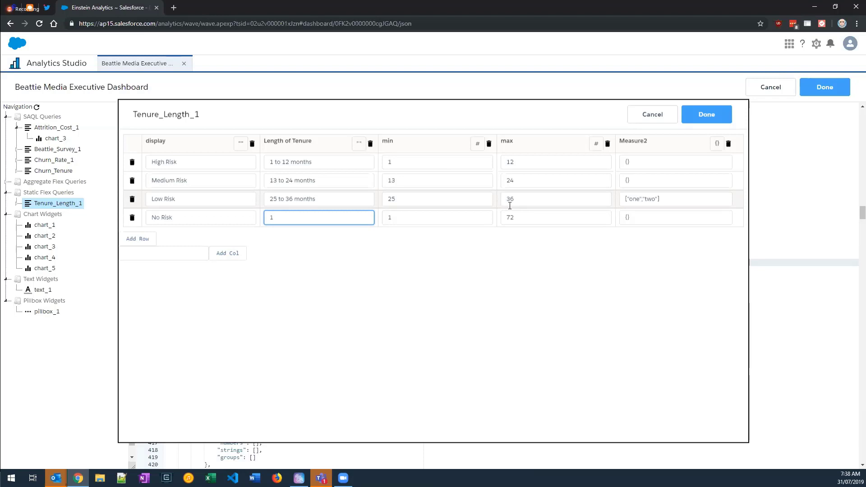
pyautogui.moveTo(509, 211)
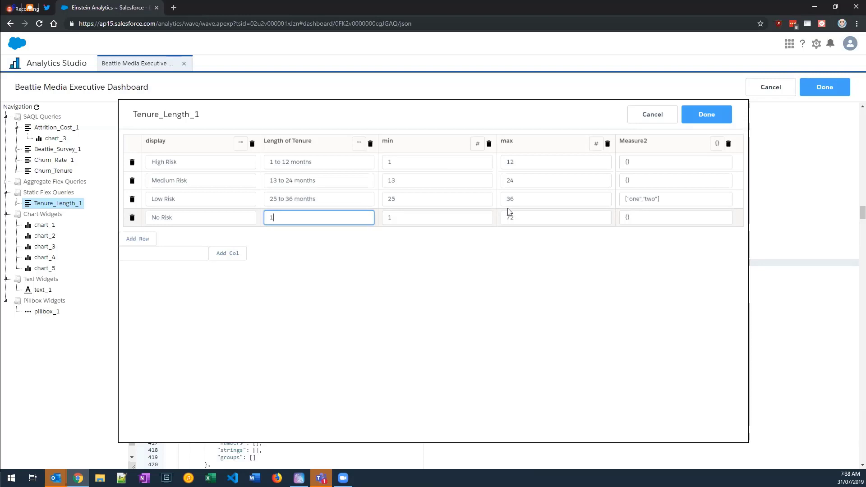
pyautogui.moveTo(615, 145)
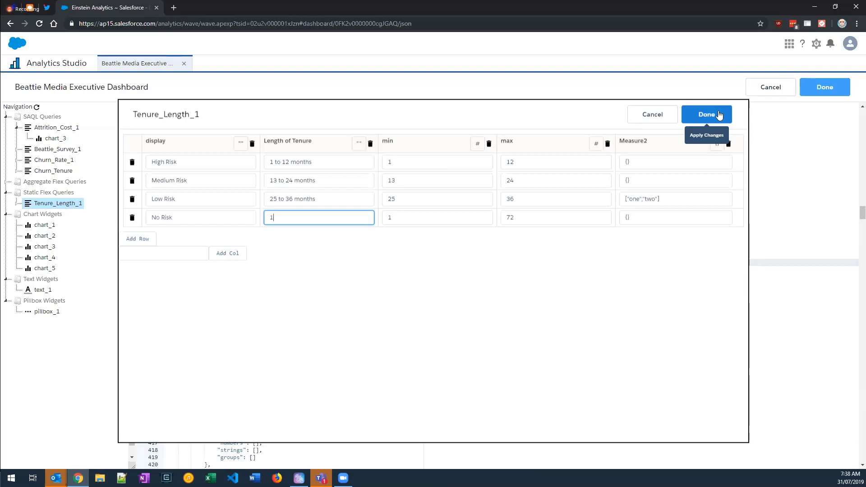
# - Apply the table edits and review the No Risk entry with max 72 in the dashboard JSON
pyautogui.click(706, 115)
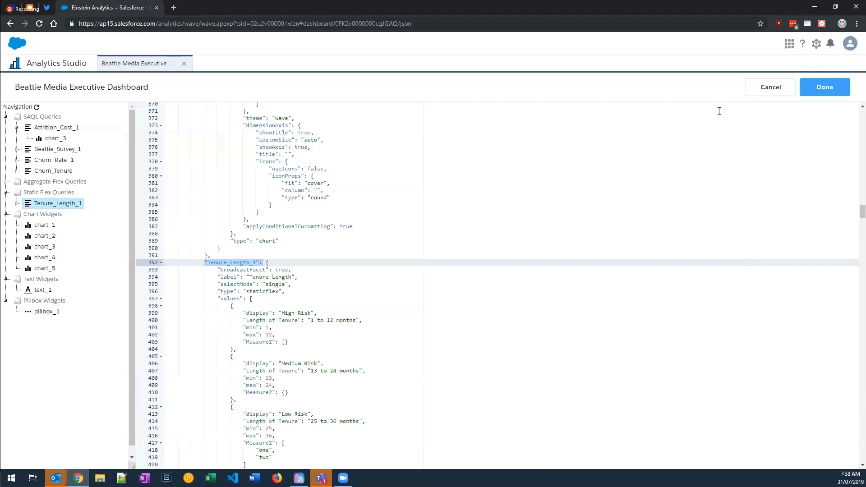
pyautogui.scroll(-3)
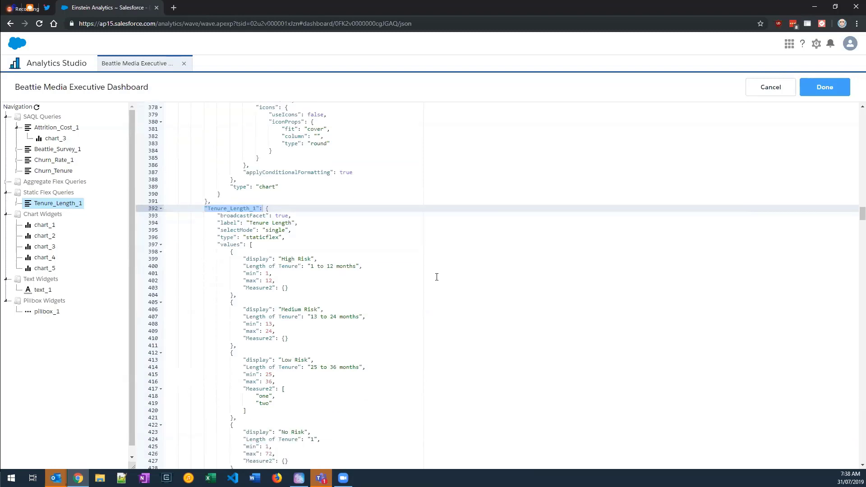
pyautogui.scroll(-3)
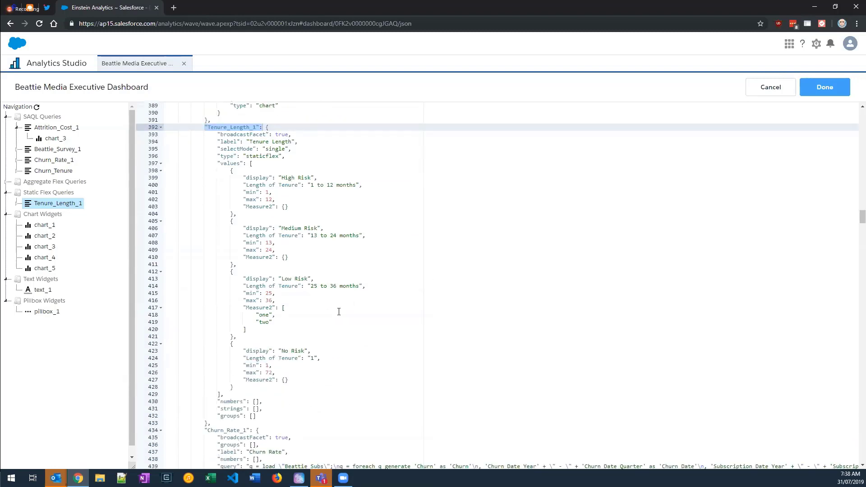
pyautogui.moveTo(319, 320)
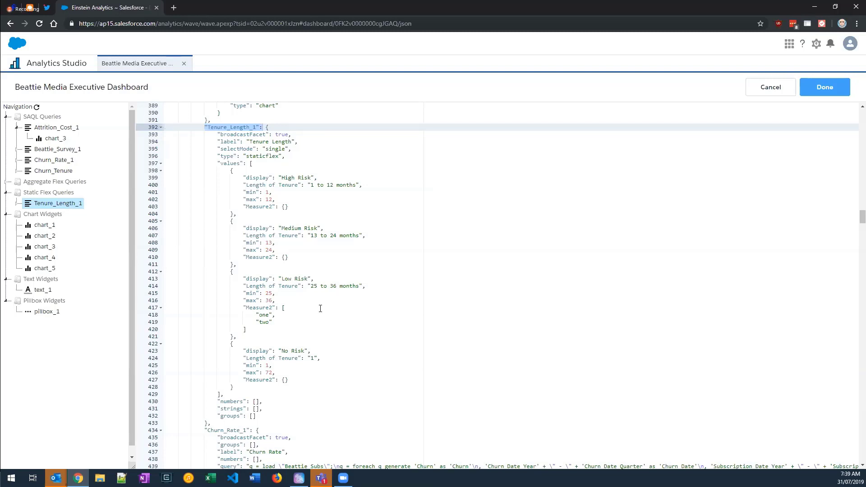
pyautogui.moveTo(325, 289)
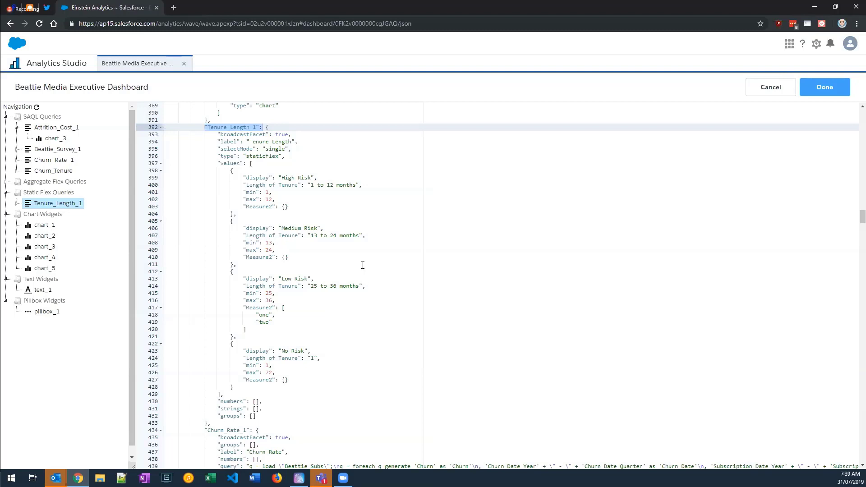
pyautogui.moveTo(364, 261)
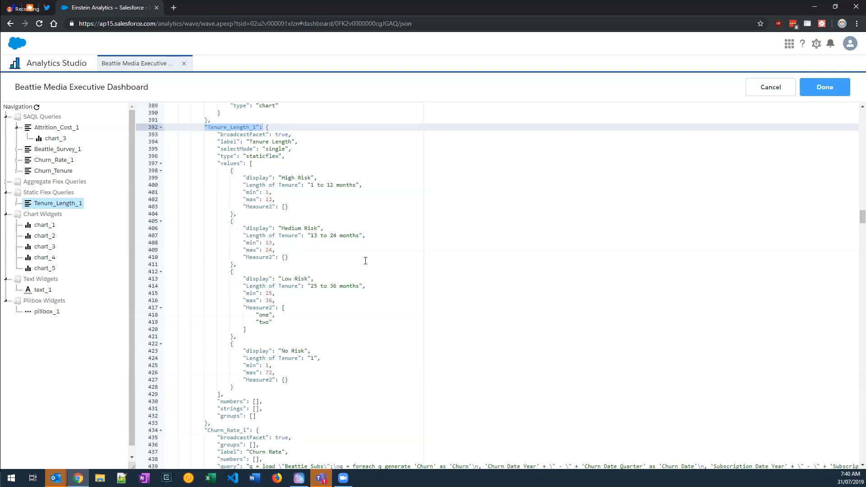
pyautogui.moveTo(364, 260)
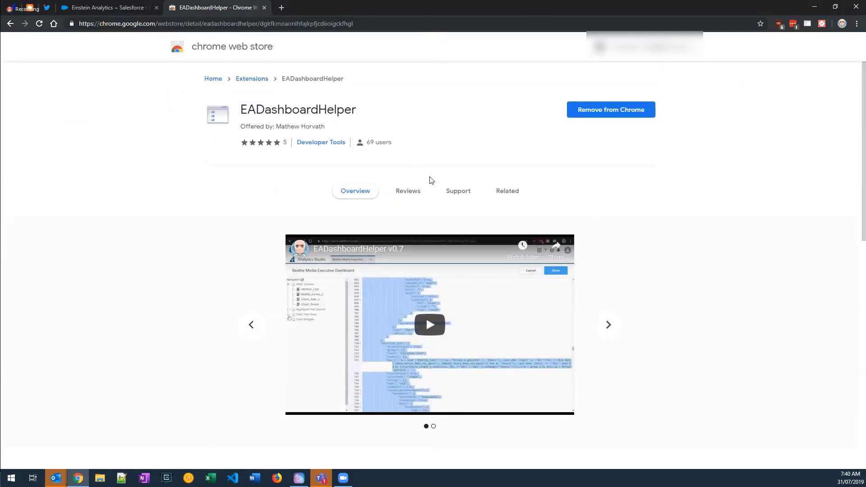
# - Review the EADashboardHelper extension's support section, then return to the Einstein Analytics tab
pyautogui.click(609, 325)
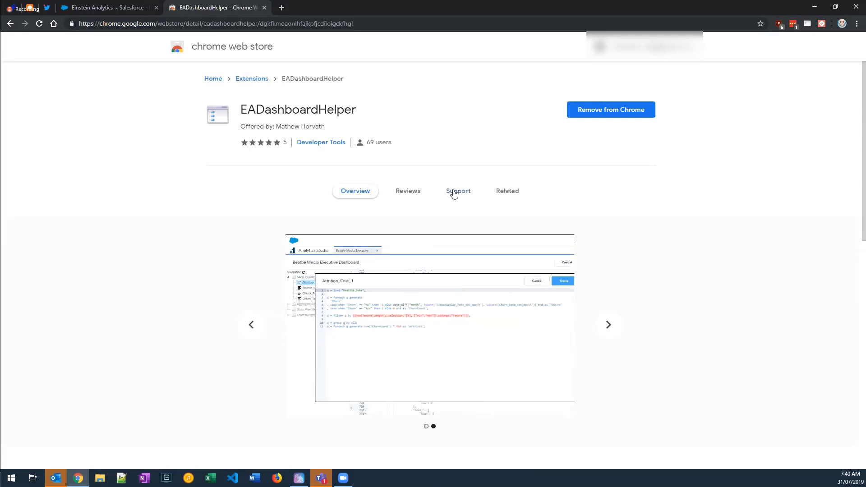
pyautogui.click(457, 191)
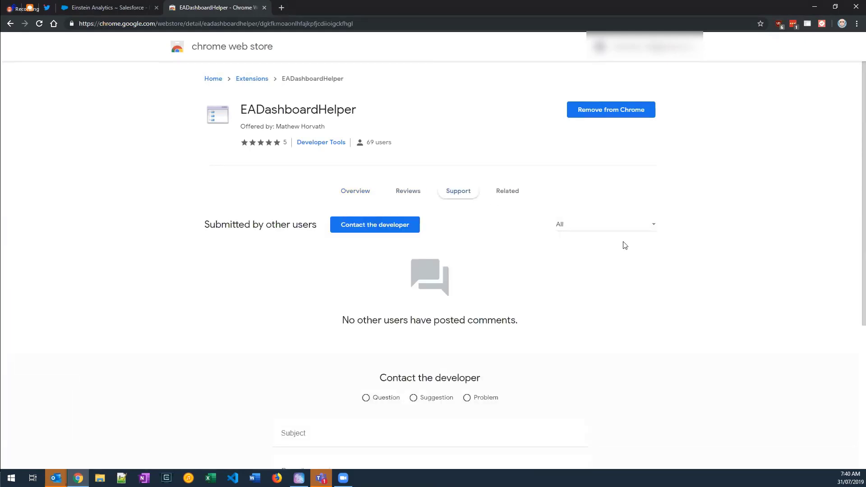
pyautogui.scroll(-3)
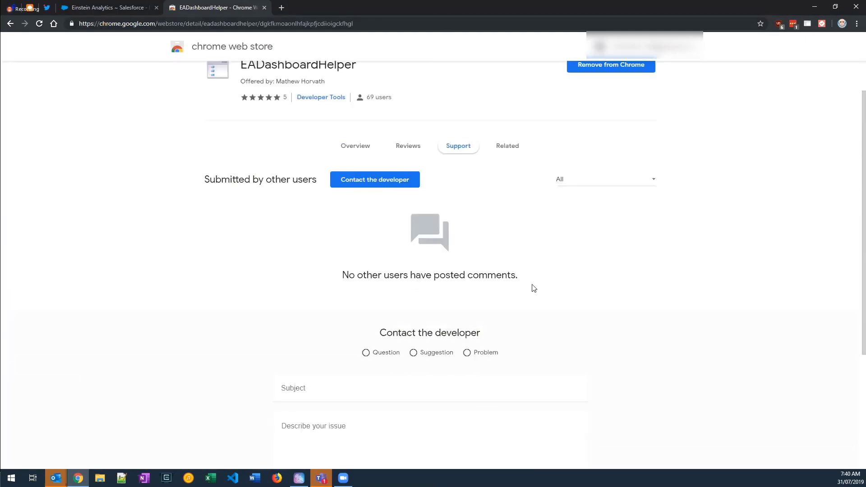
pyautogui.moveTo(520, 279)
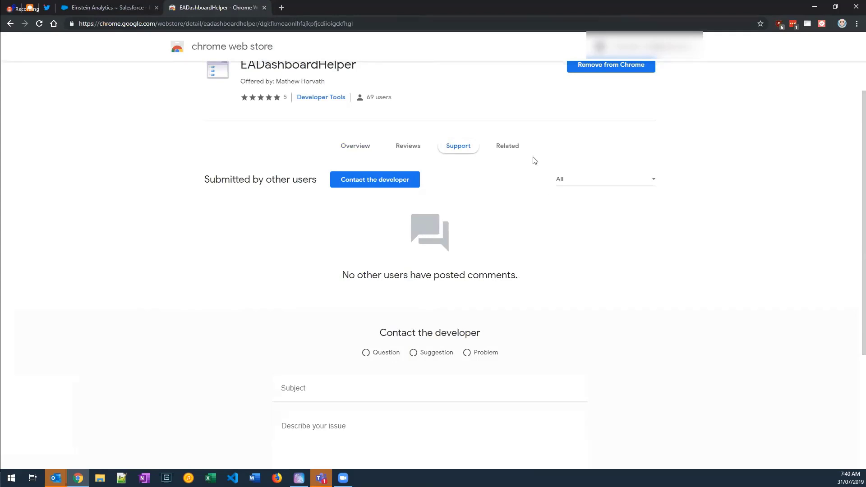
pyautogui.moveTo(392, 153)
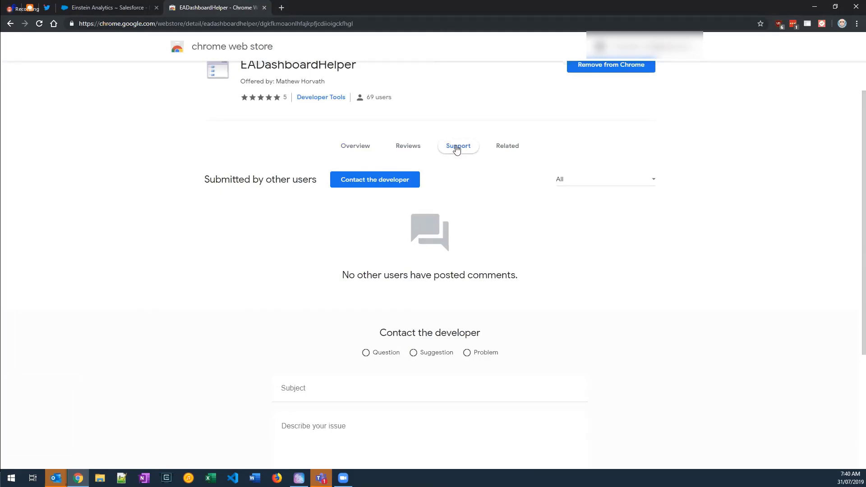
pyautogui.moveTo(437, 137)
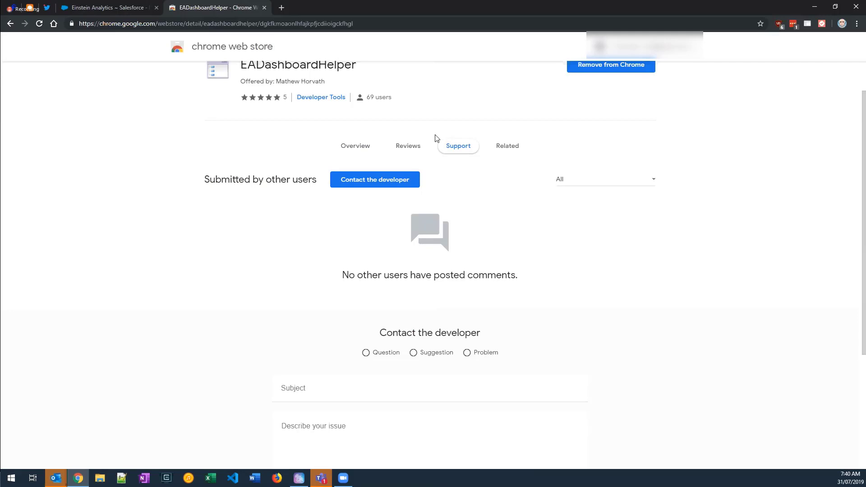
pyautogui.moveTo(345, 110)
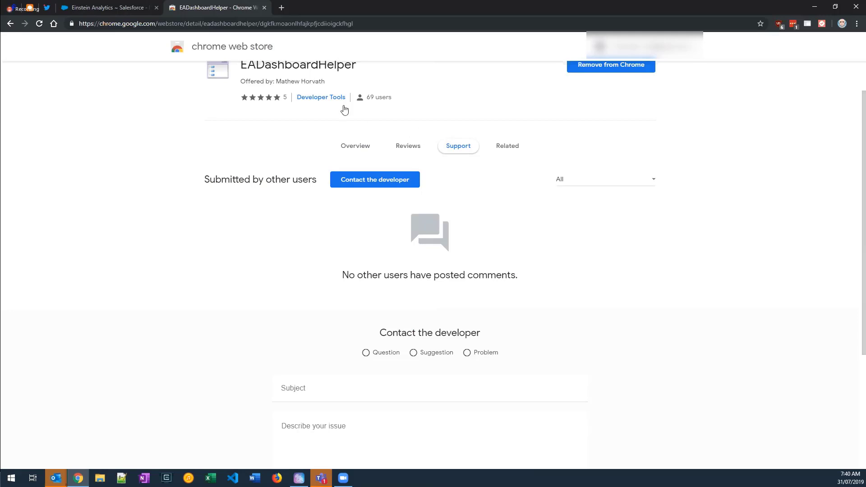
pyautogui.moveTo(320, 102)
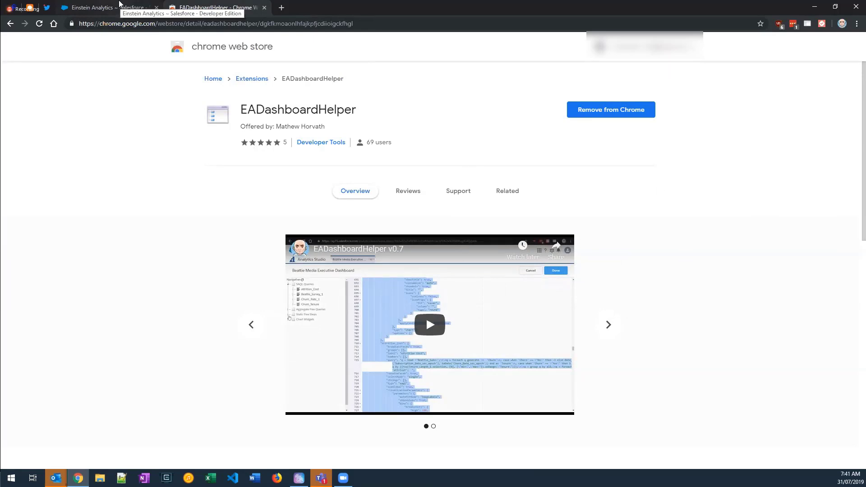
pyautogui.click(101, 7)
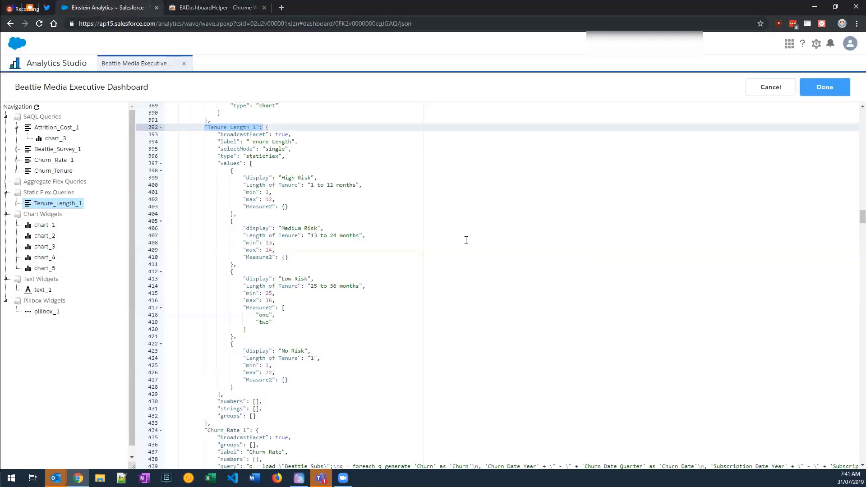
pyautogui.moveTo(464, 237)
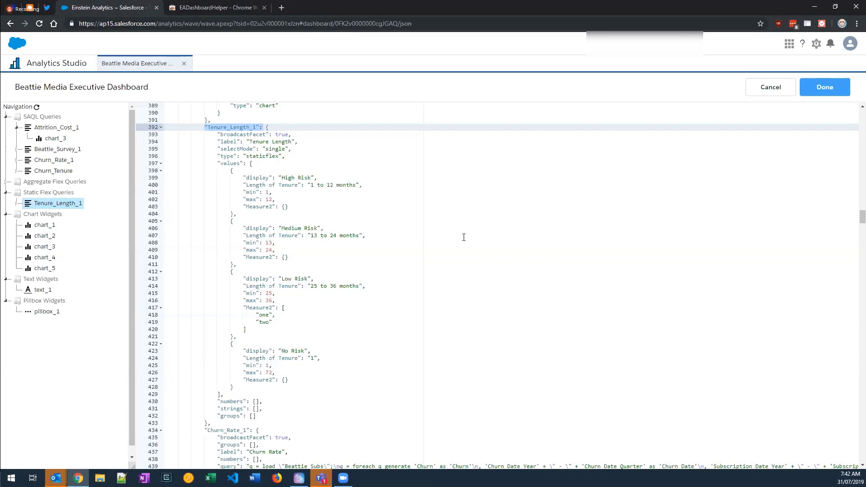